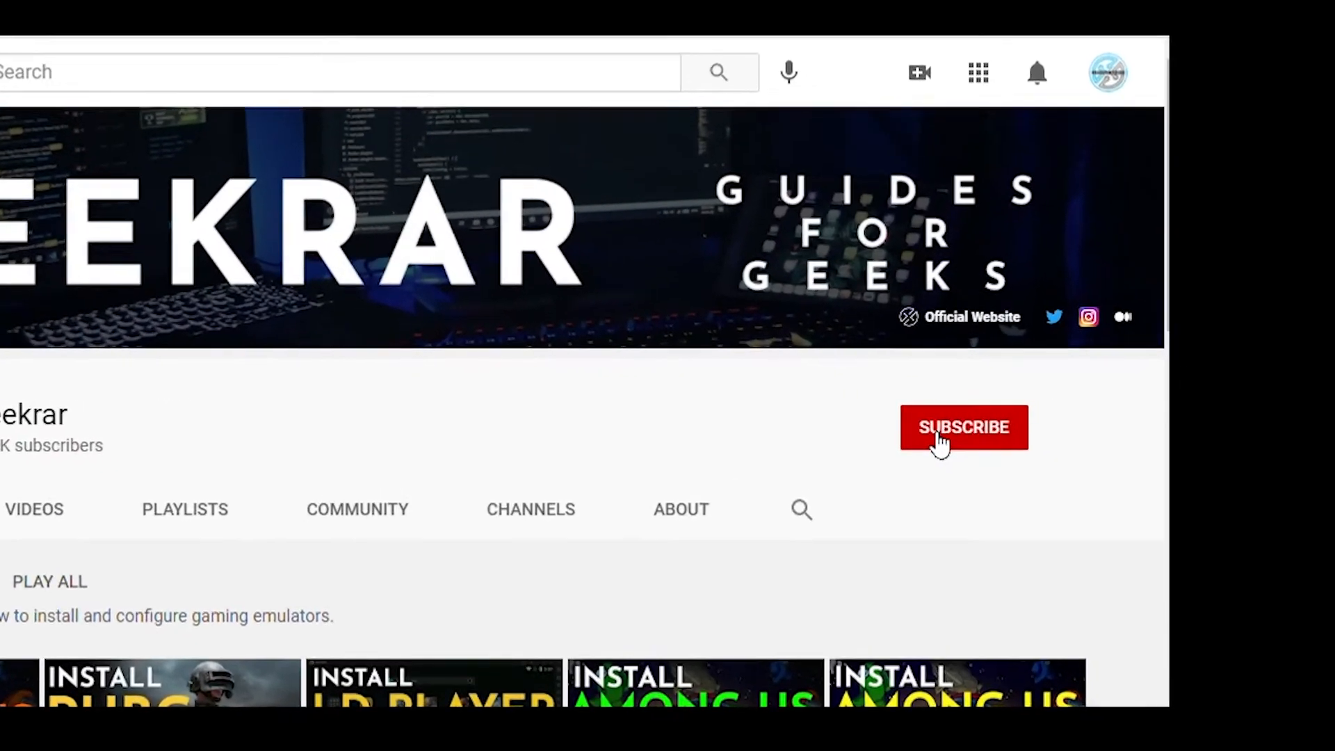
Subscribe to the Guides for Geeks YouTube channel
{"action": "left_click", "coordinate": [963, 426]}
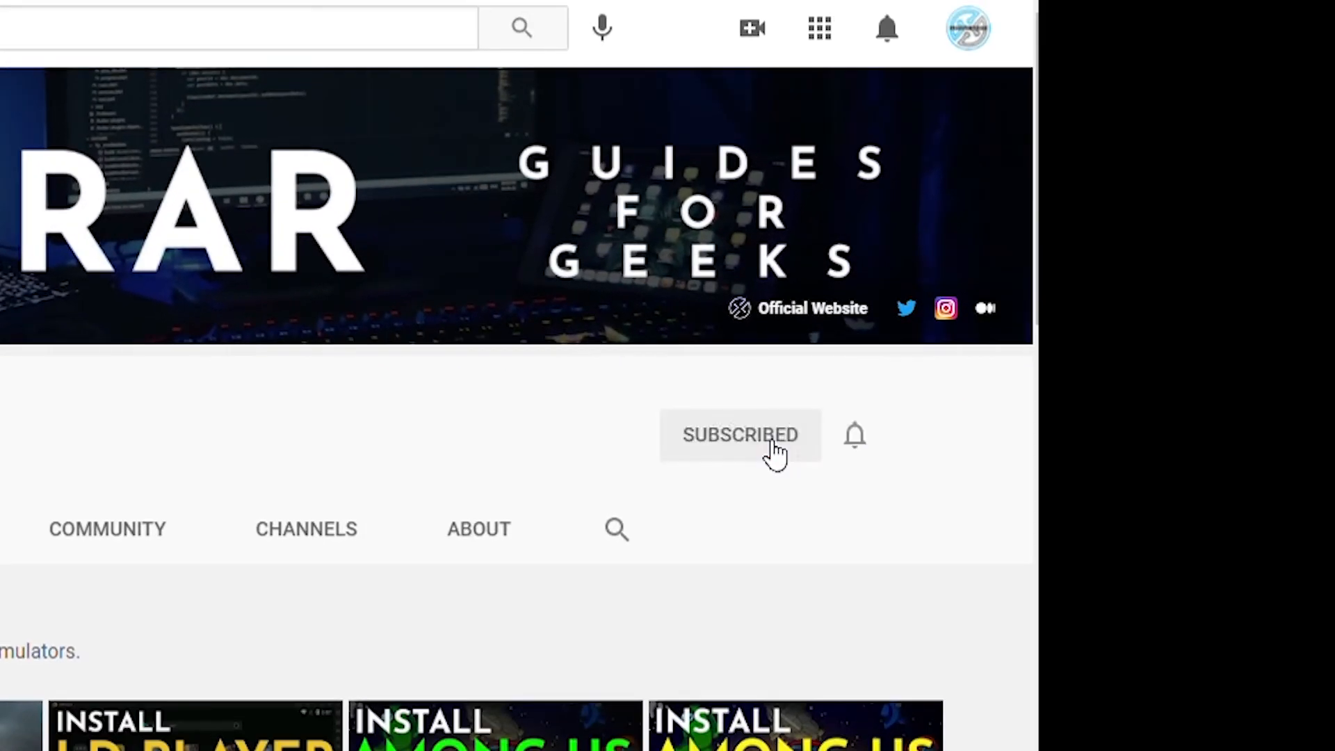
{"action": "mouse_move", "coordinate": [865, 474]}
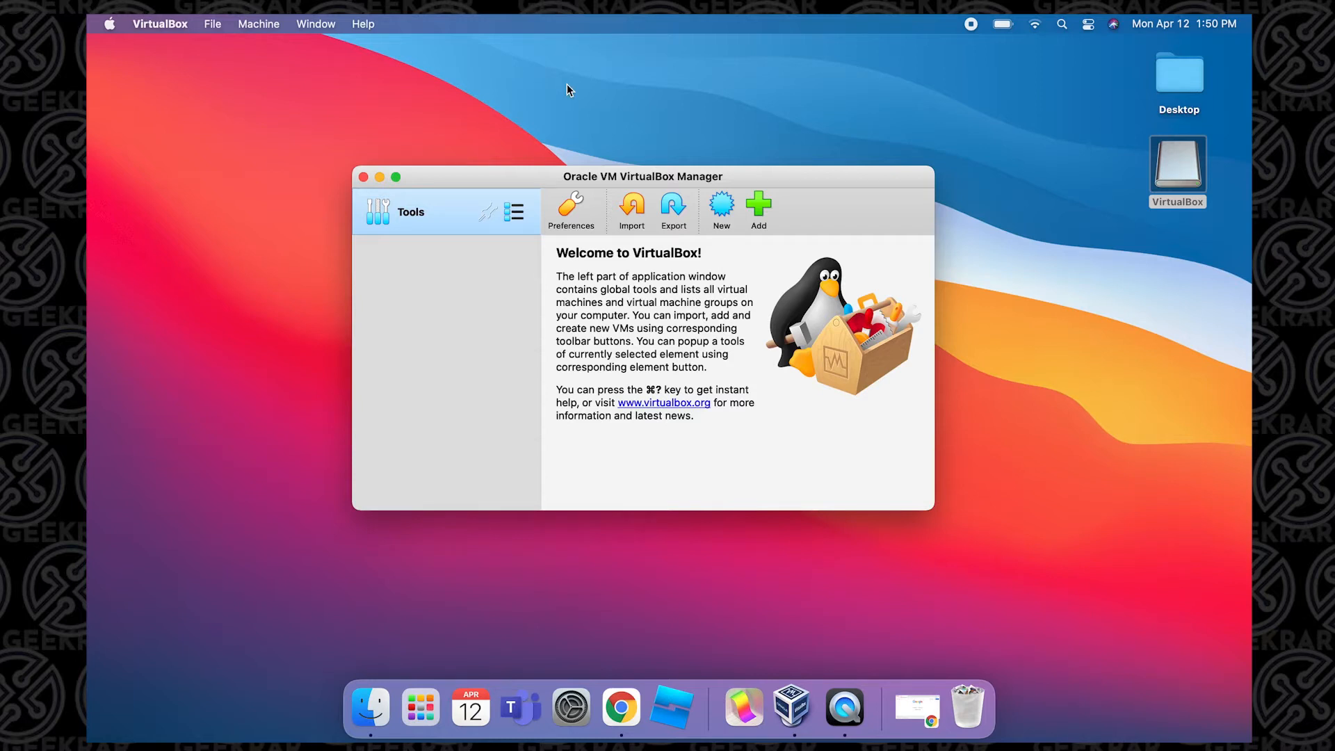
{"action": "mouse_move", "coordinate": [1115, 196]}
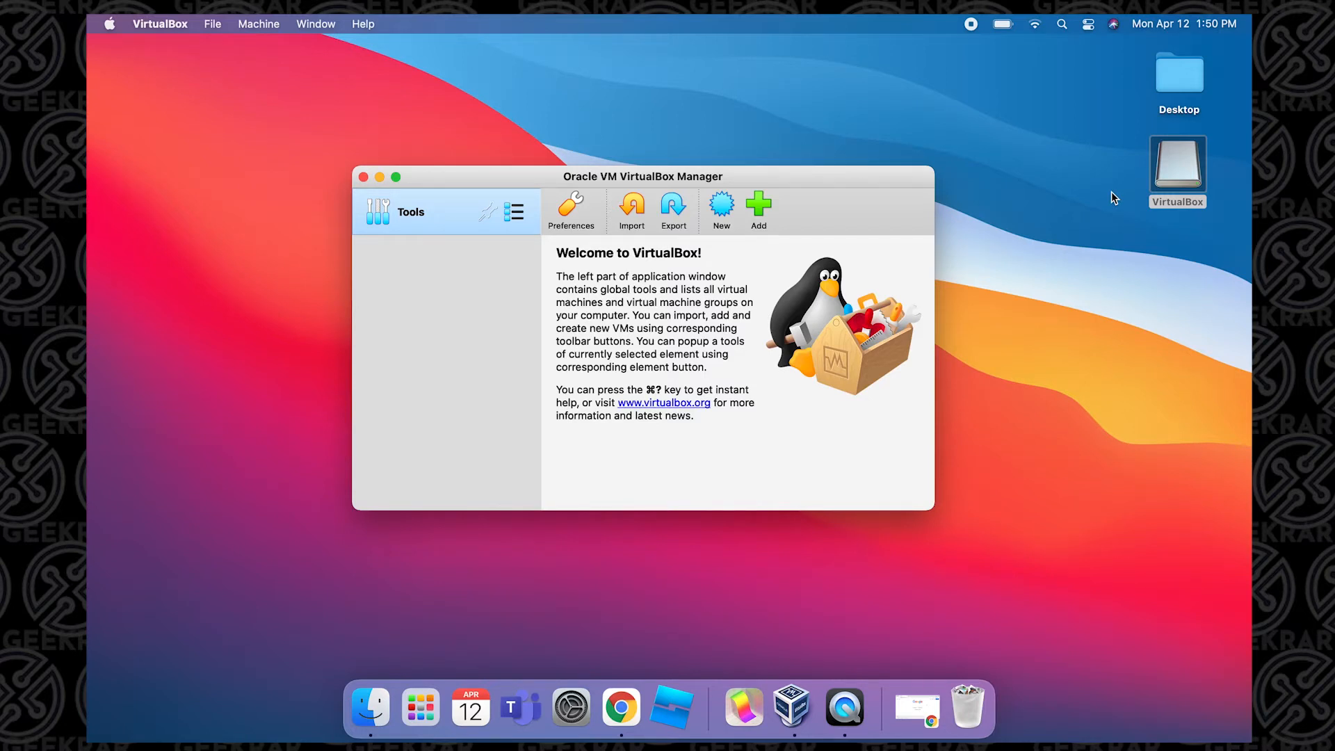
{"action": "mouse_move", "coordinate": [786, 527]}
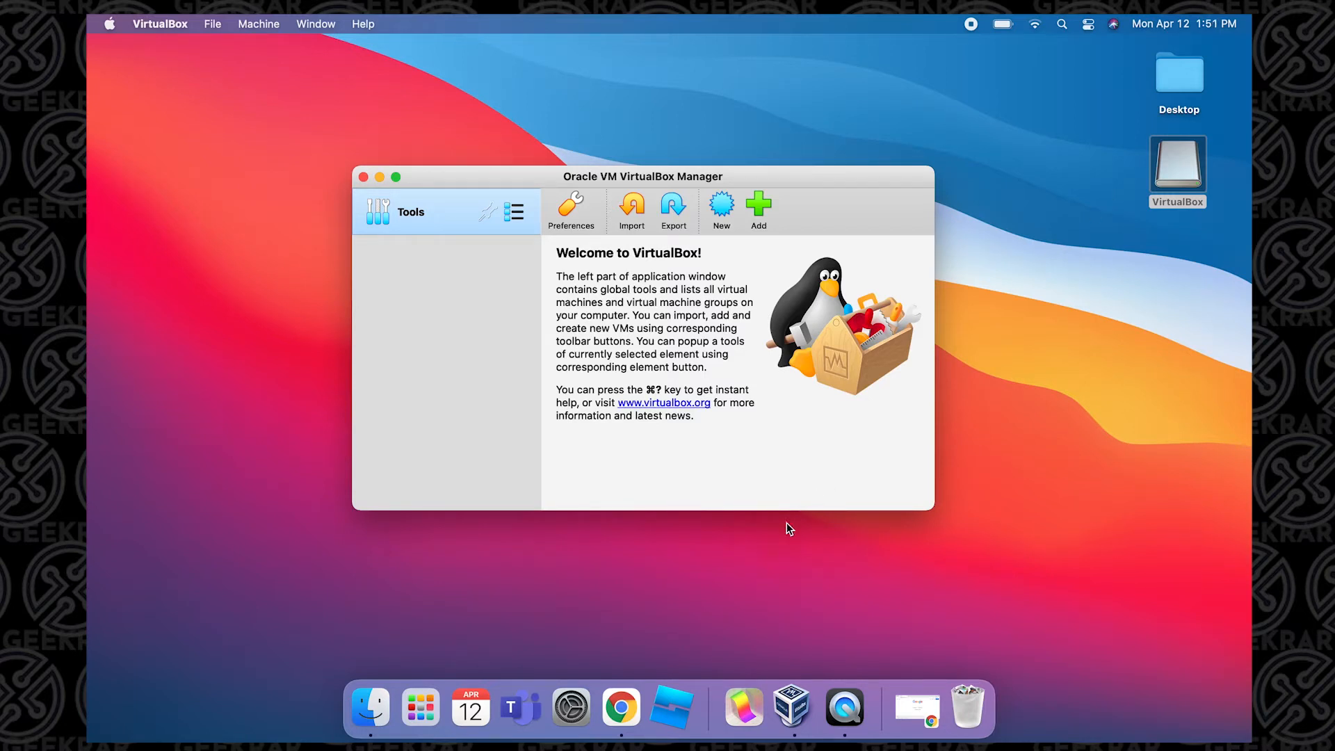
Search Google for 'virtualbox' and download the VirtualBox 6.1.18 OS X hosts package
{"action": "left_click", "coordinate": [620, 707]}
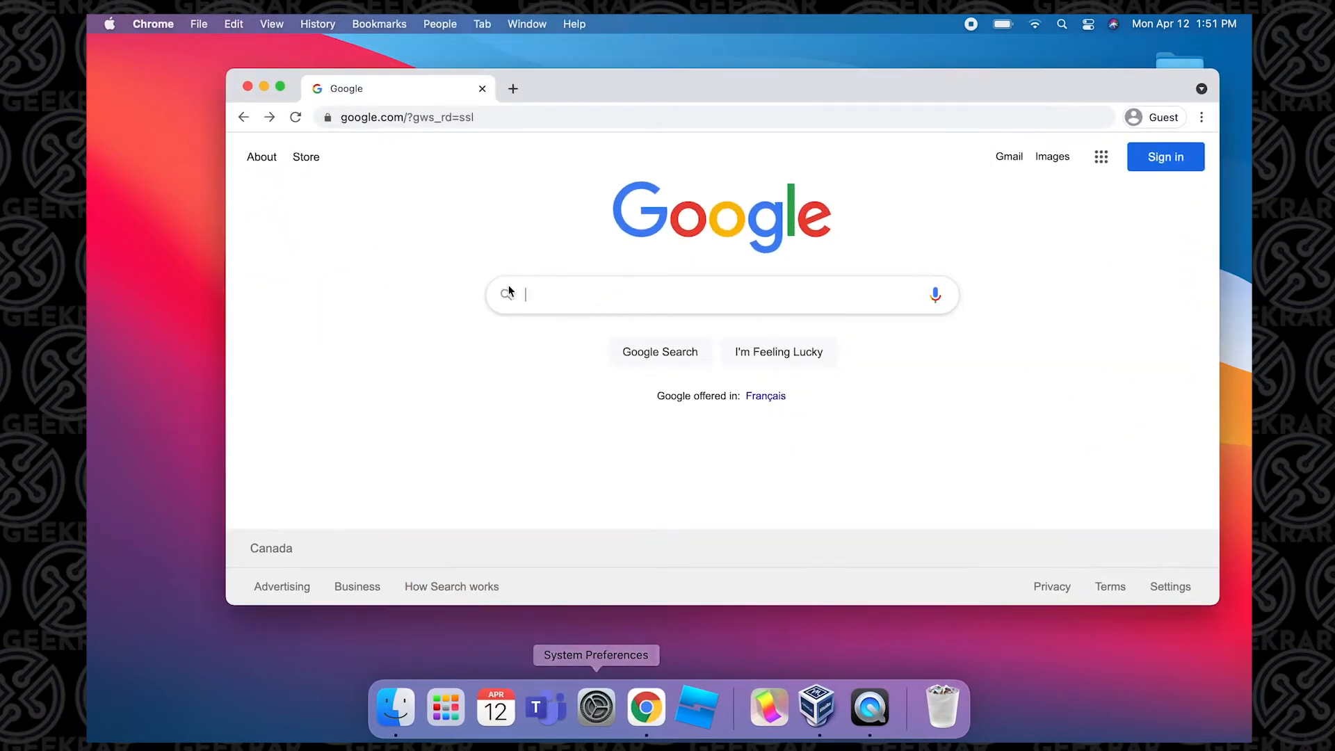
{"action": "type", "text": "virtualbox"}
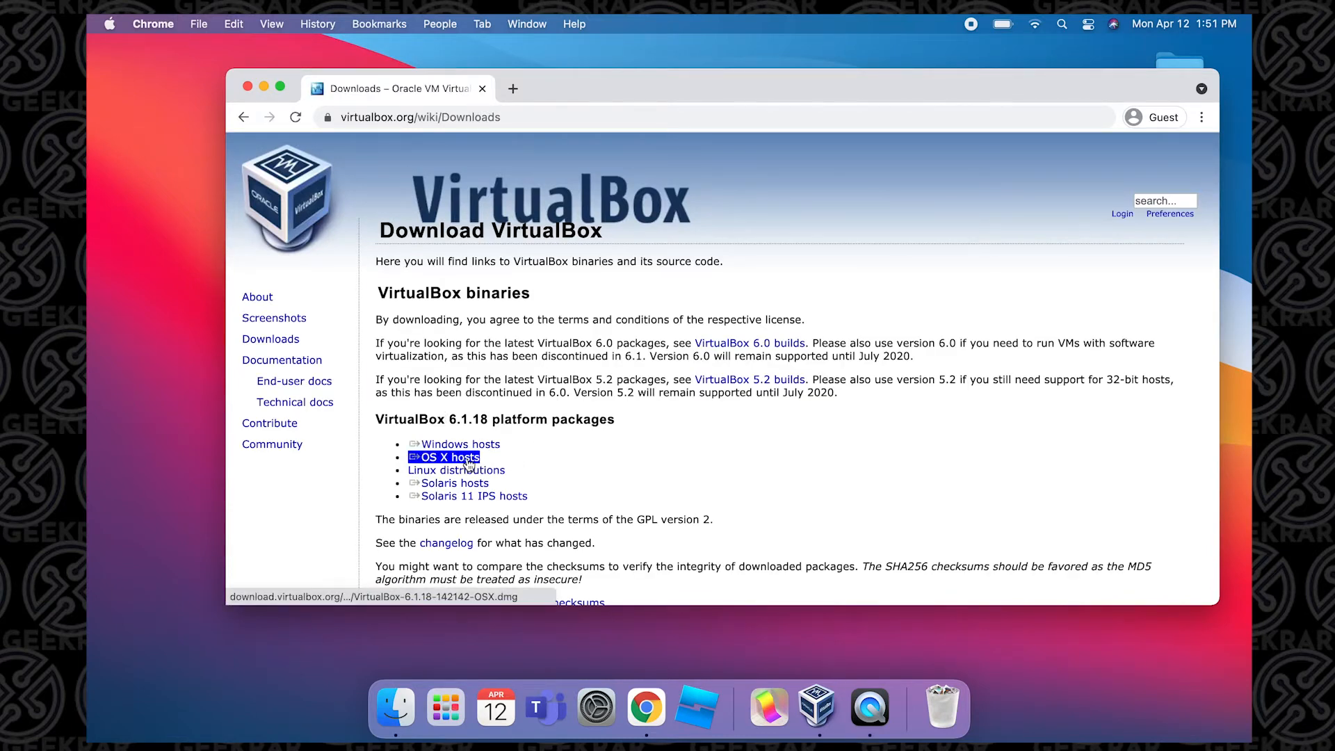
{"action": "left_click", "coordinate": [448, 456]}
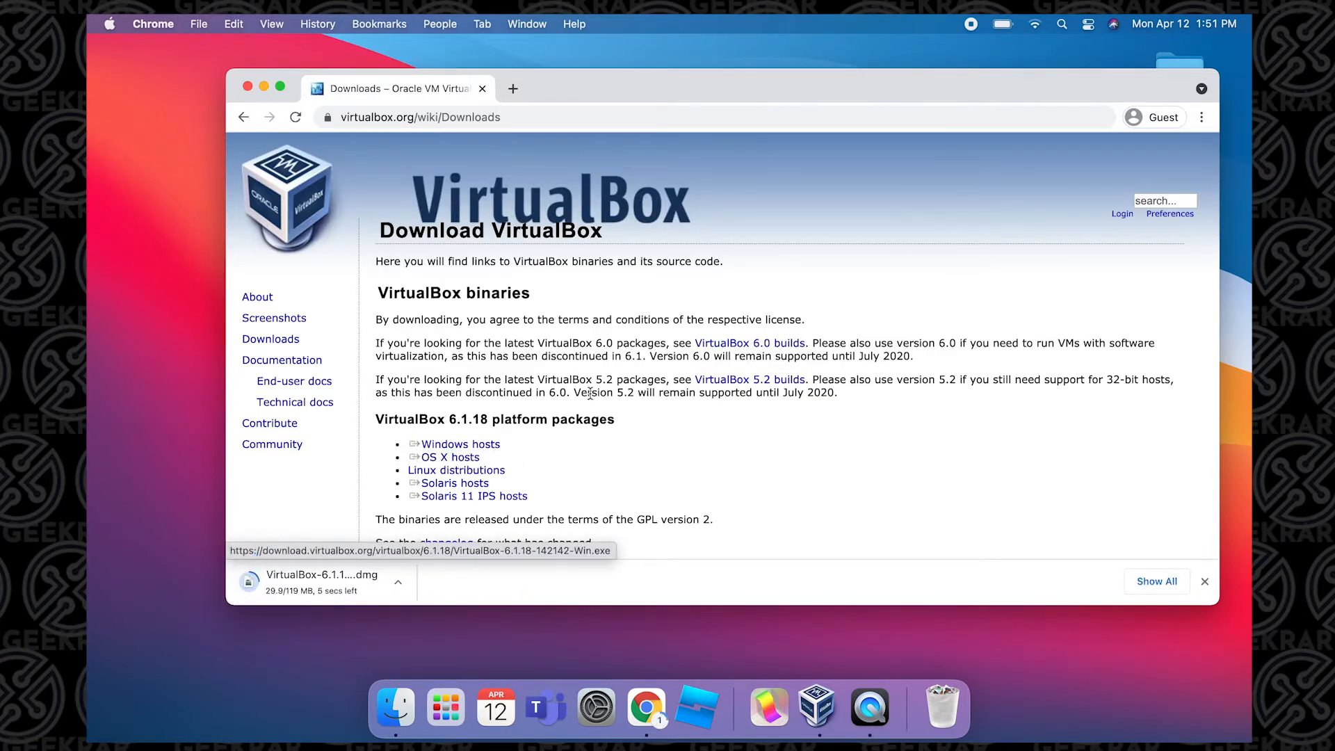
{"action": "mouse_move", "coordinate": [760, 286]}
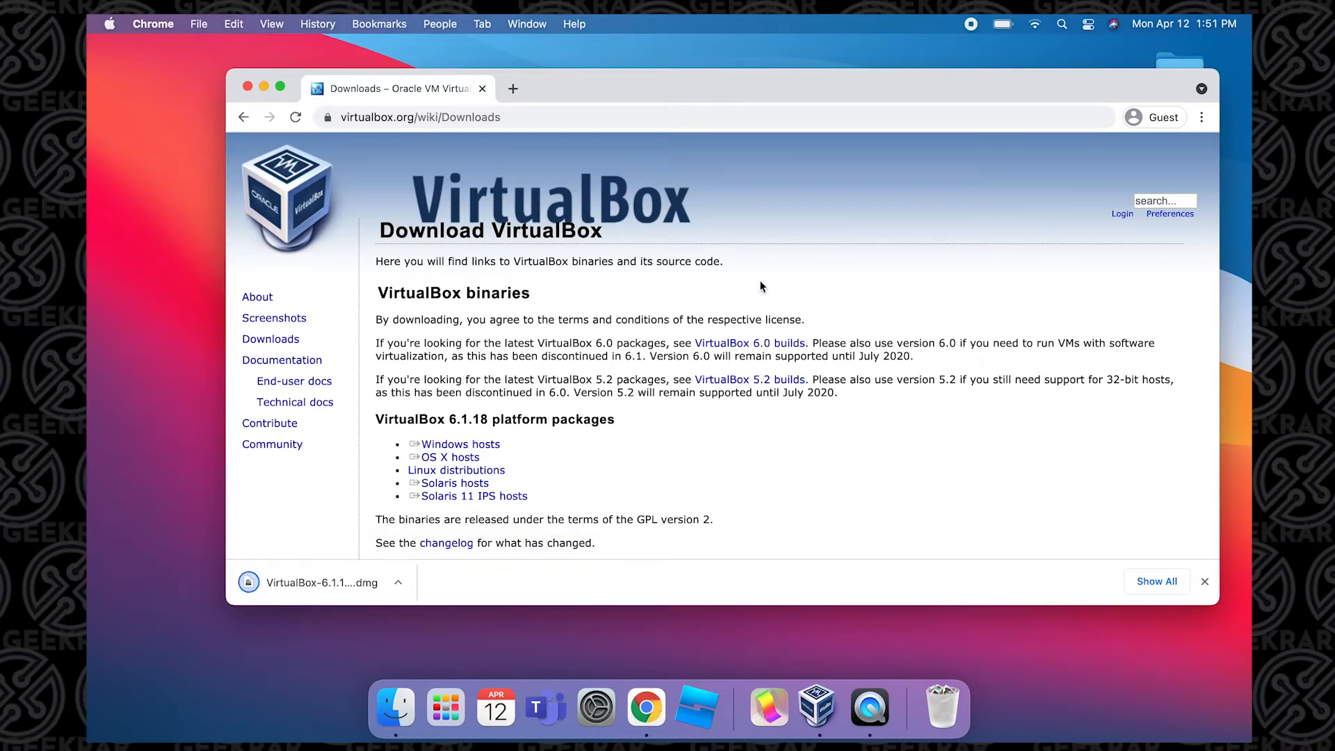
{"action": "mouse_move", "coordinate": [826, 163]}
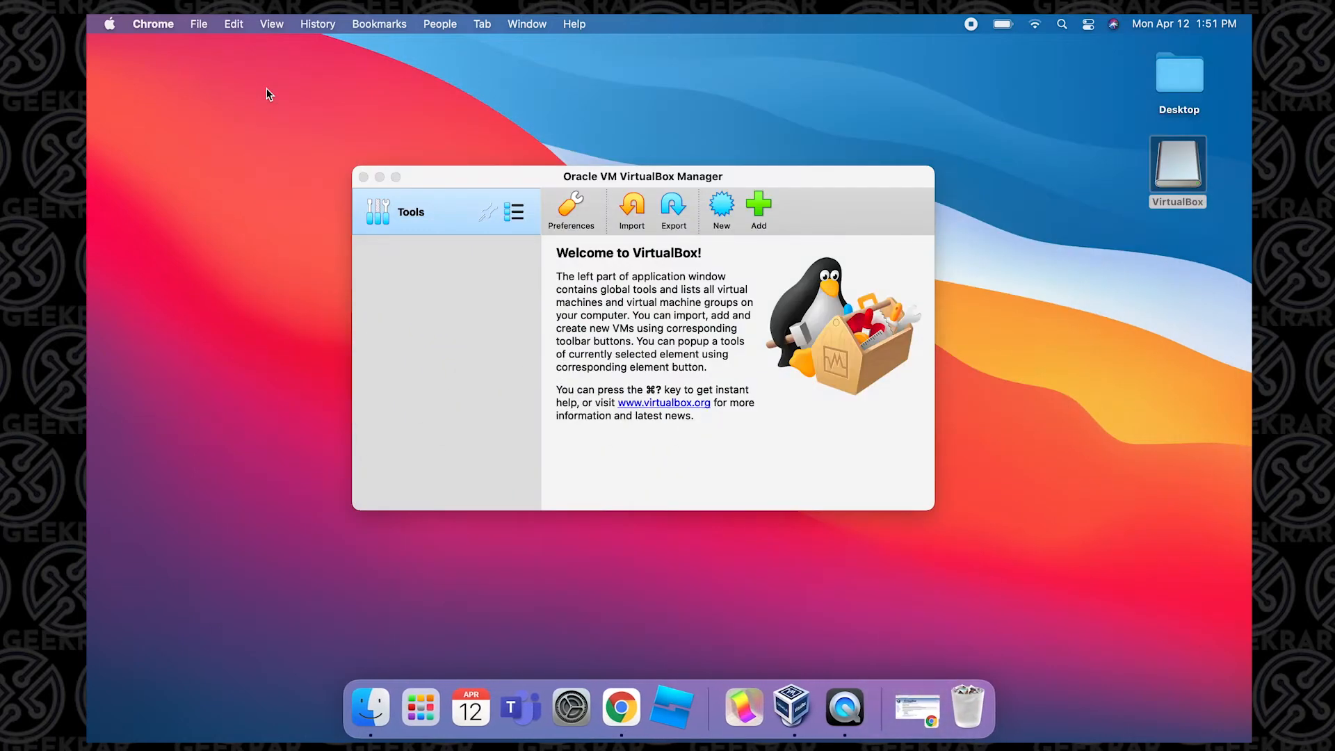
{"action": "mouse_move", "coordinate": [915, 707]}
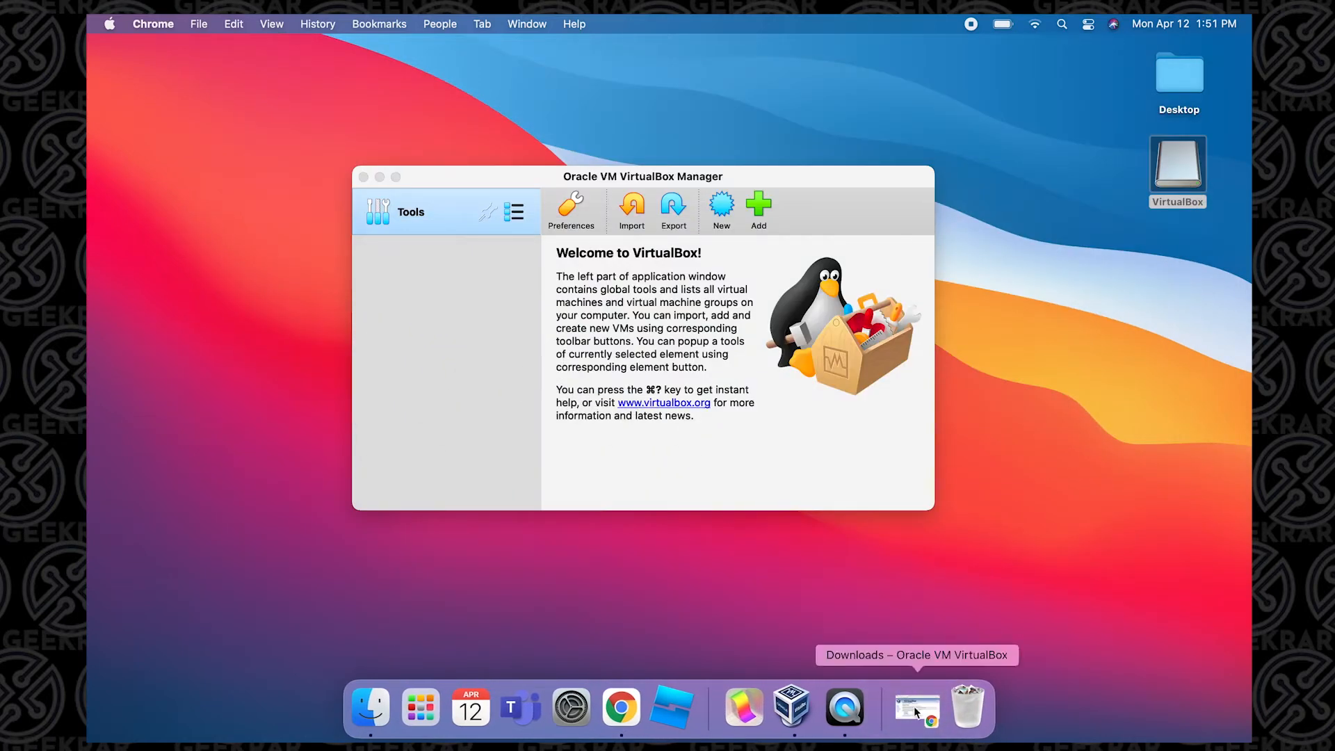
{"action": "mouse_move", "coordinate": [918, 716]}
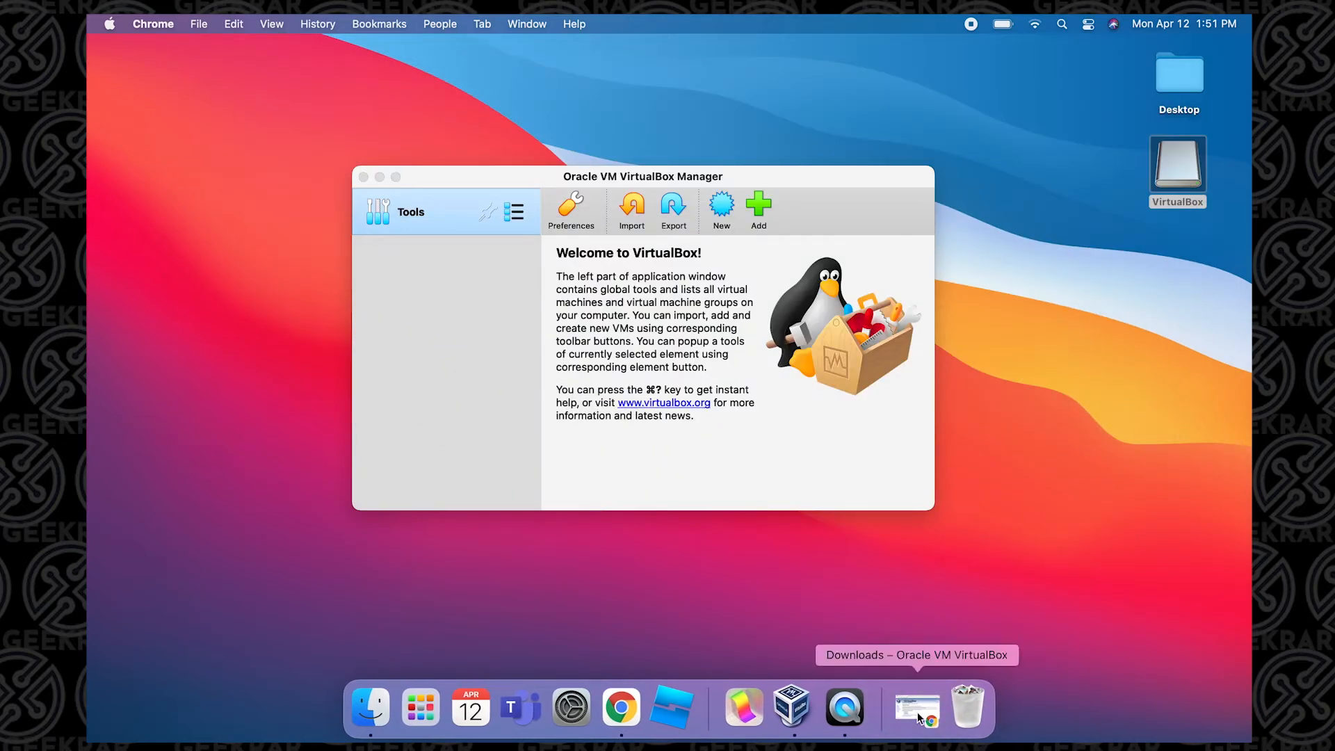
Quit the VirtualBox Manager from the VirtualBox menu
{"action": "left_click", "coordinate": [160, 23]}
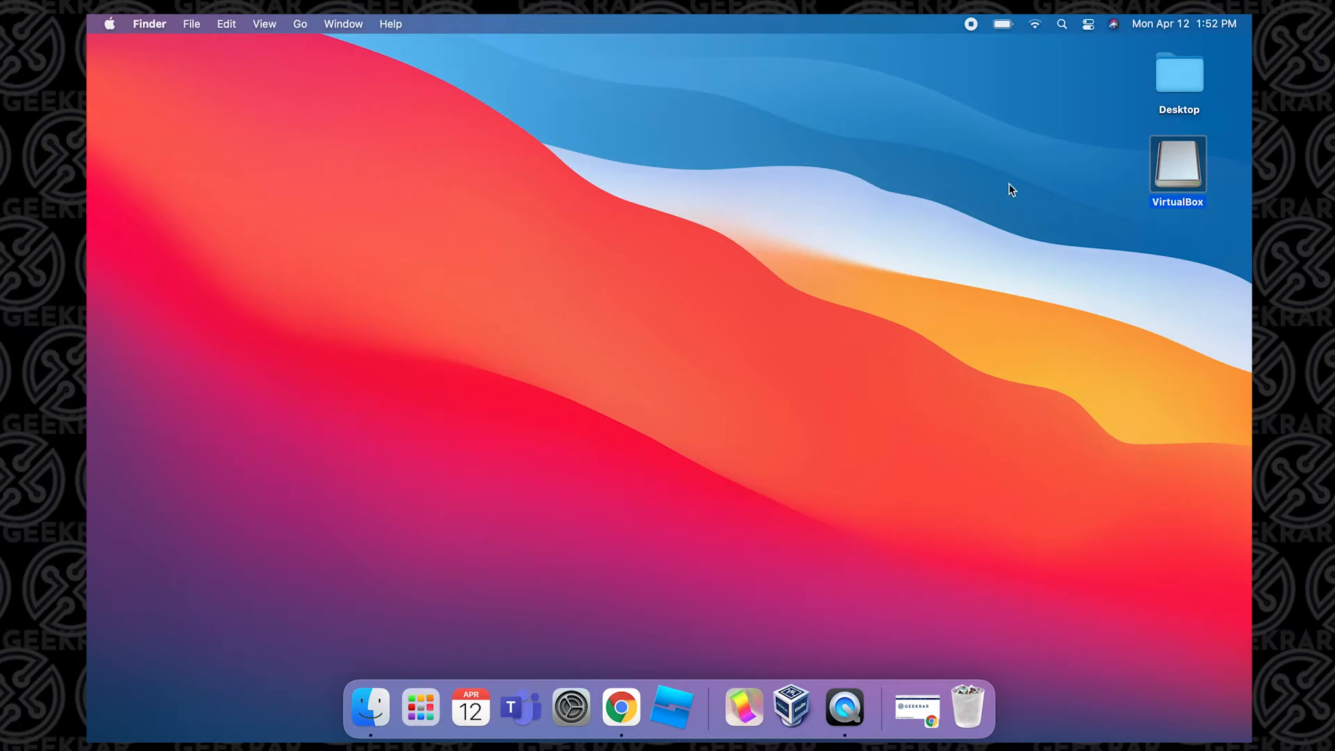
Open the mounted VirtualBox disk and run VirtualBox_Uninstall.tool via right-click Open
{"action": "double_click", "coordinate": [1177, 163]}
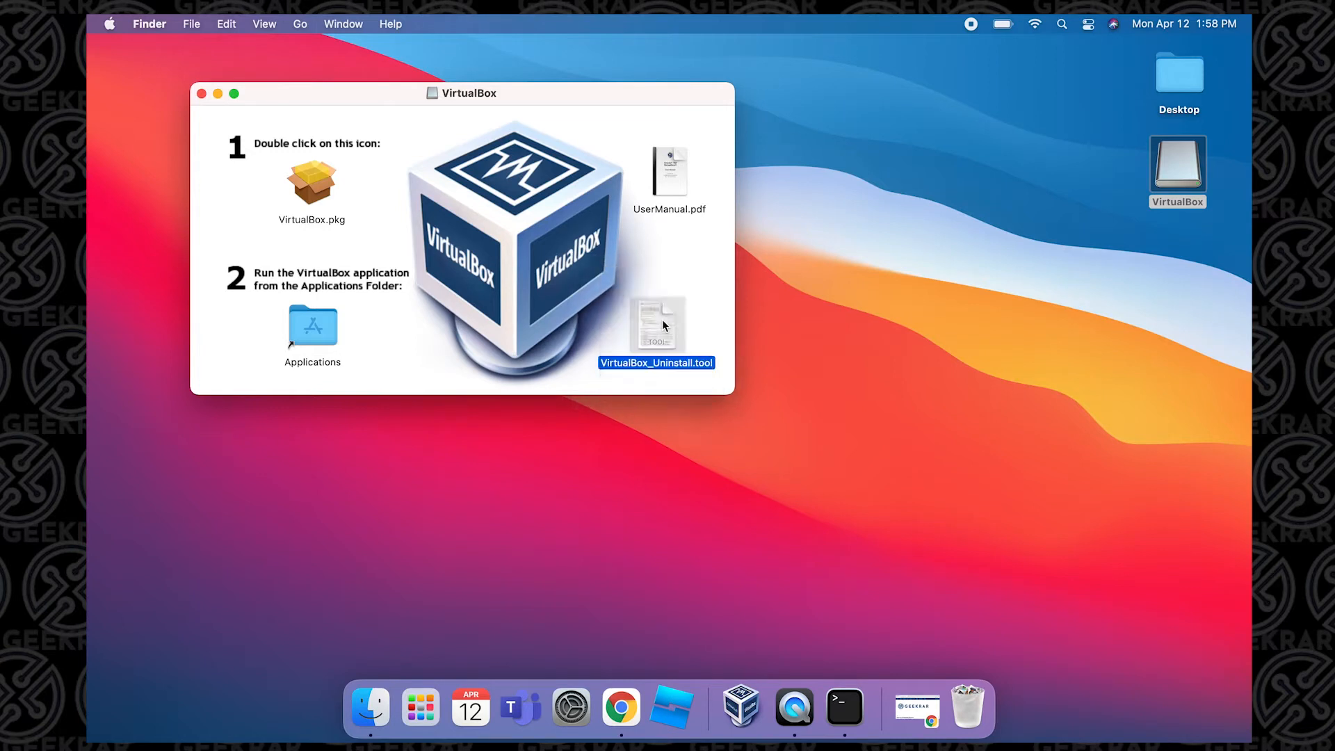
{"action": "right_click", "coordinate": [656, 327]}
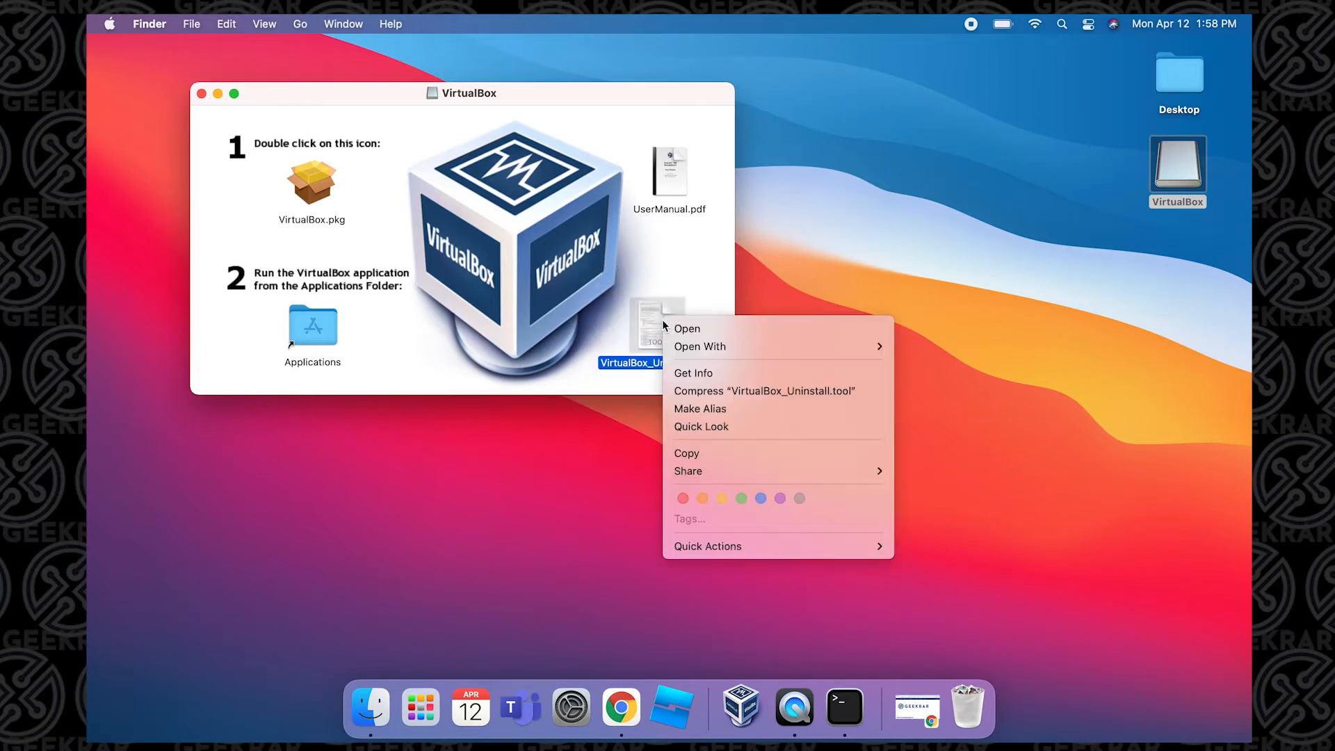
{"action": "mouse_move", "coordinate": [687, 329]}
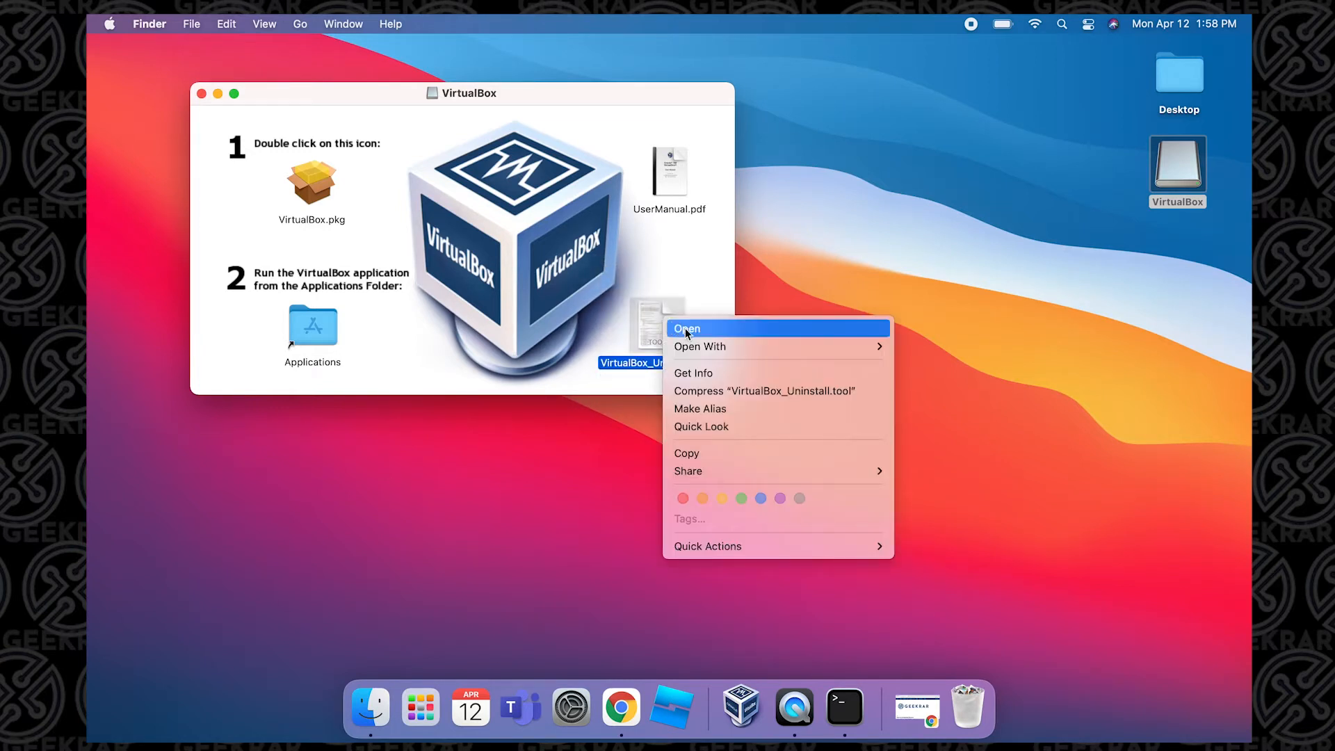
{"action": "left_click", "coordinate": [687, 329]}
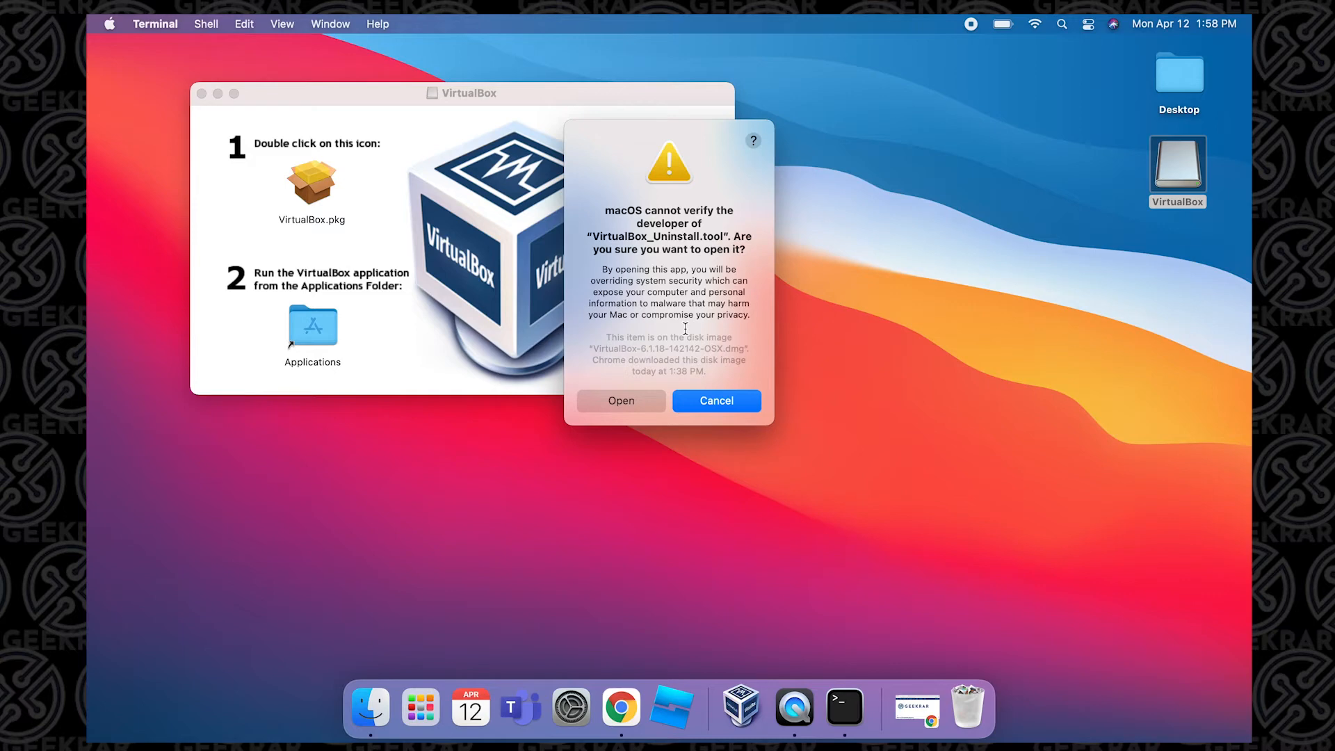
Allow the uninstall script, answer yes to both removal prompts, and close Terminal
{"action": "left_click", "coordinate": [621, 401]}
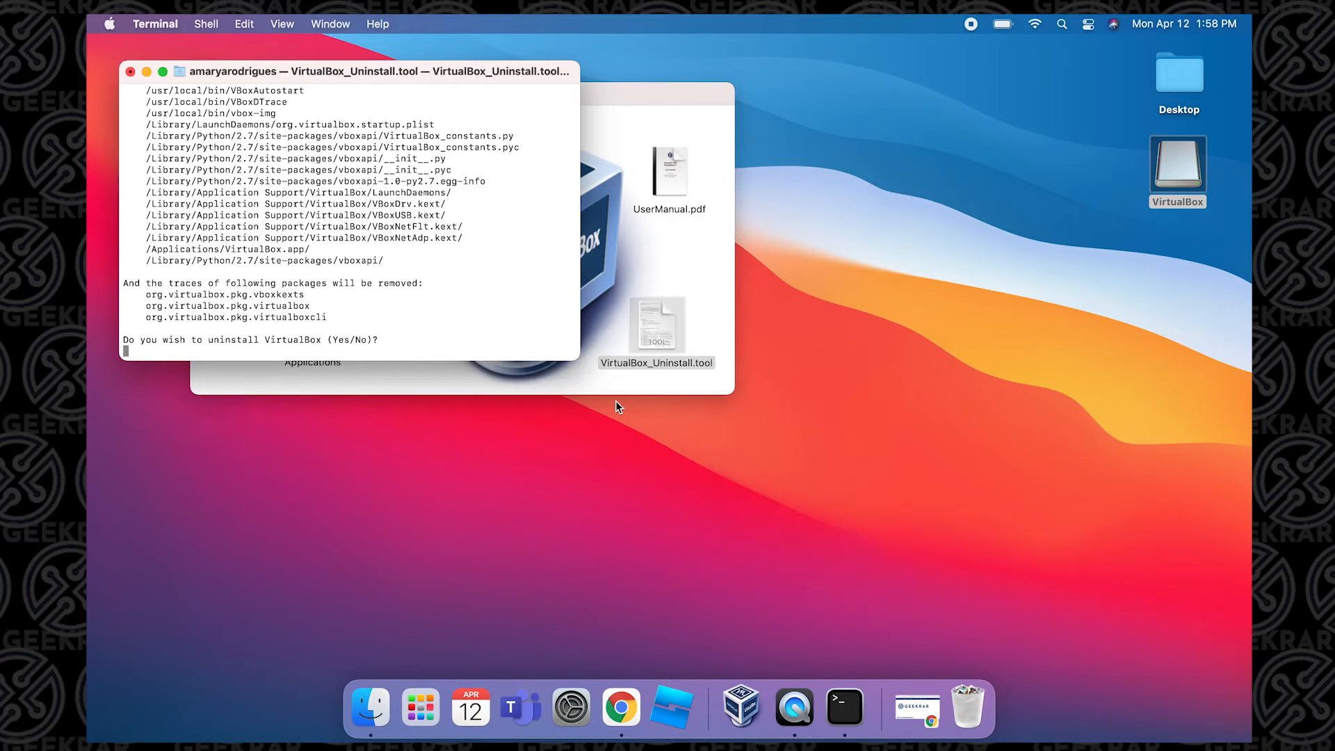
{"action": "type", "text": "yes"}
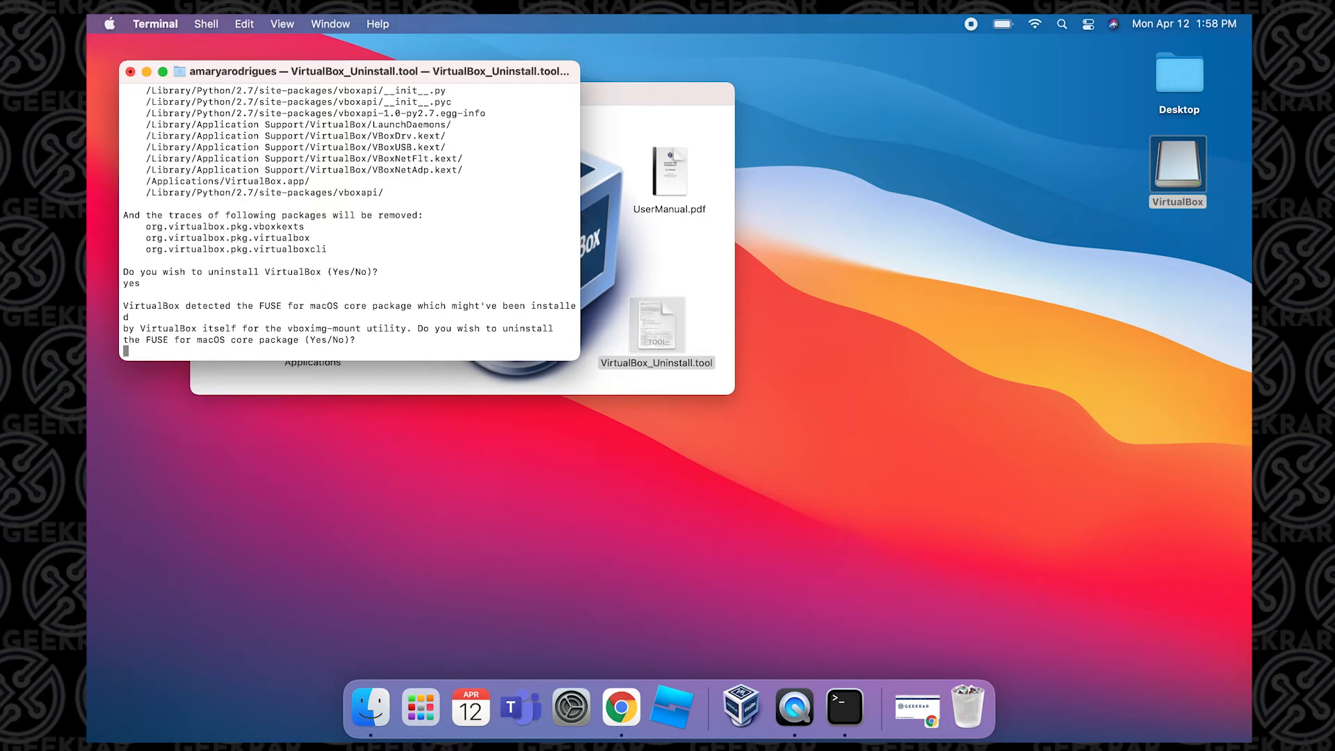
{"action": "type", "text": "yes"}
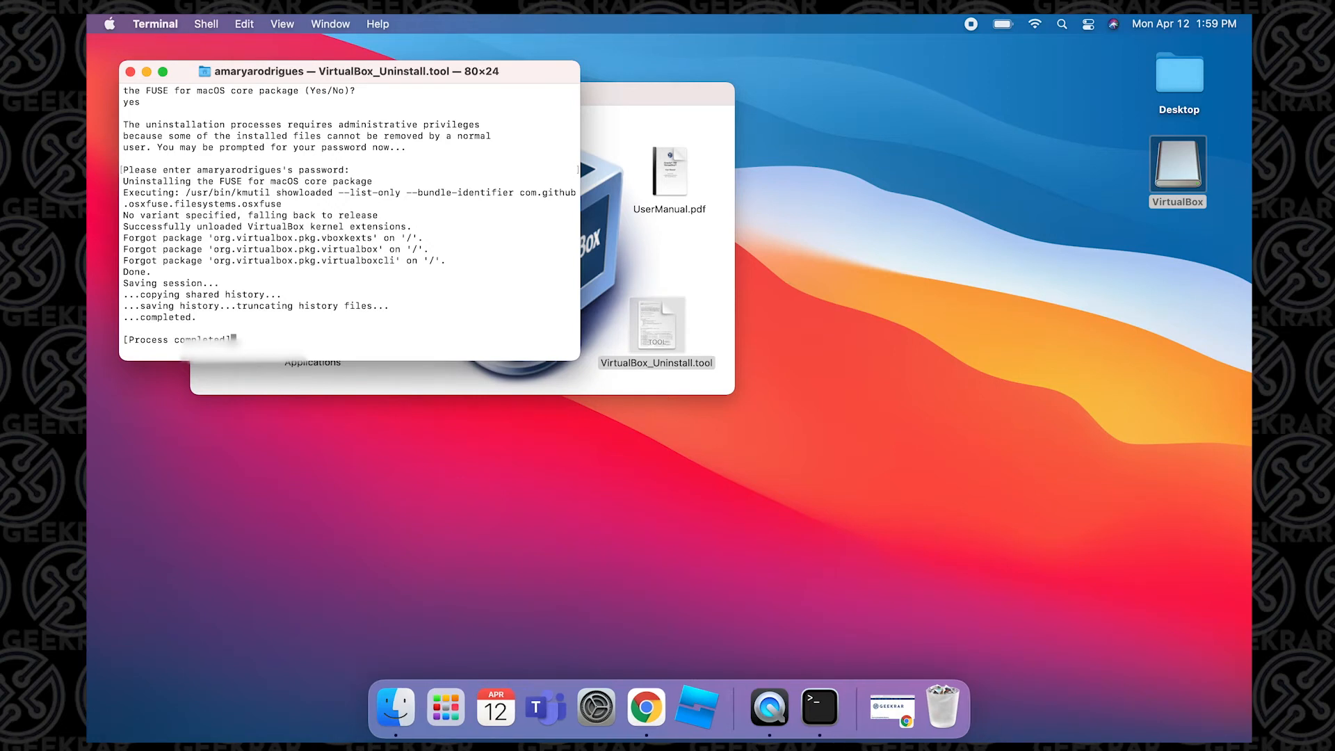
{"action": "mouse_move", "coordinate": [202, 106]}
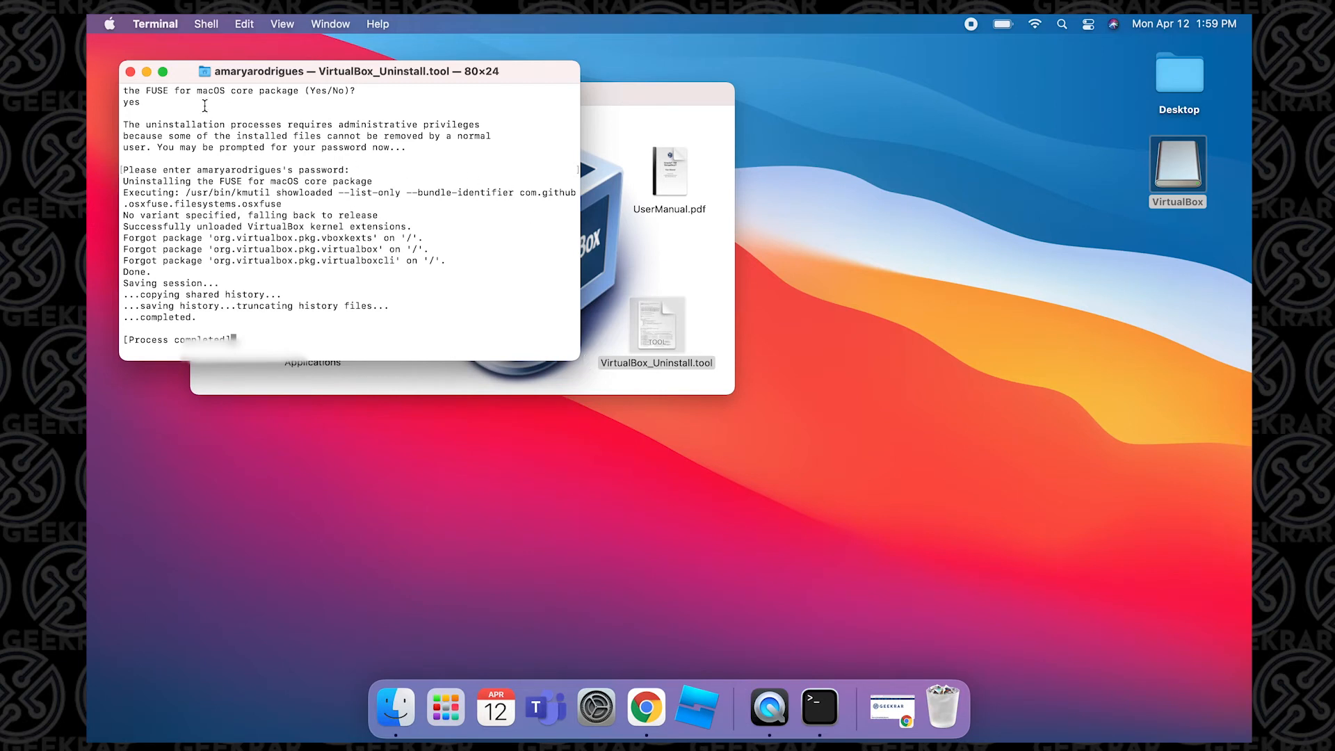
{"action": "left_click", "coordinate": [129, 72]}
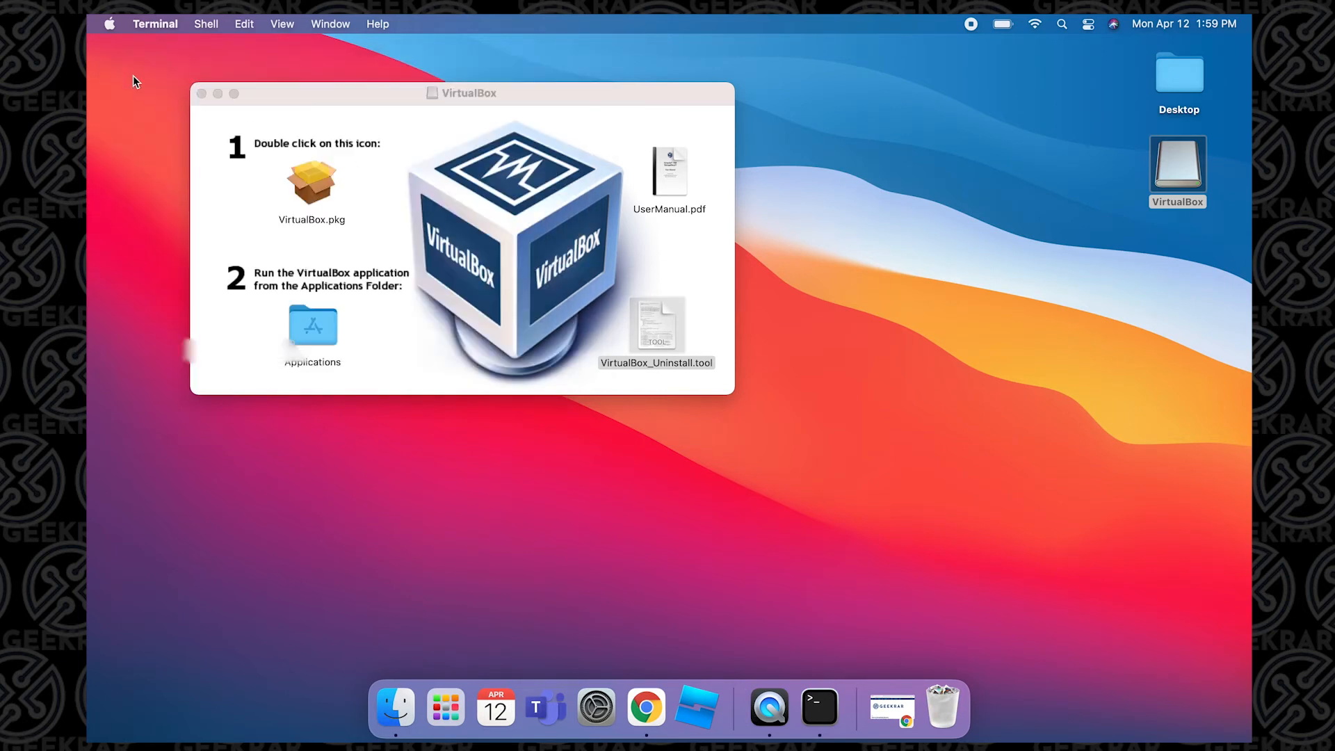
{"action": "mouse_move", "coordinate": [196, 109]}
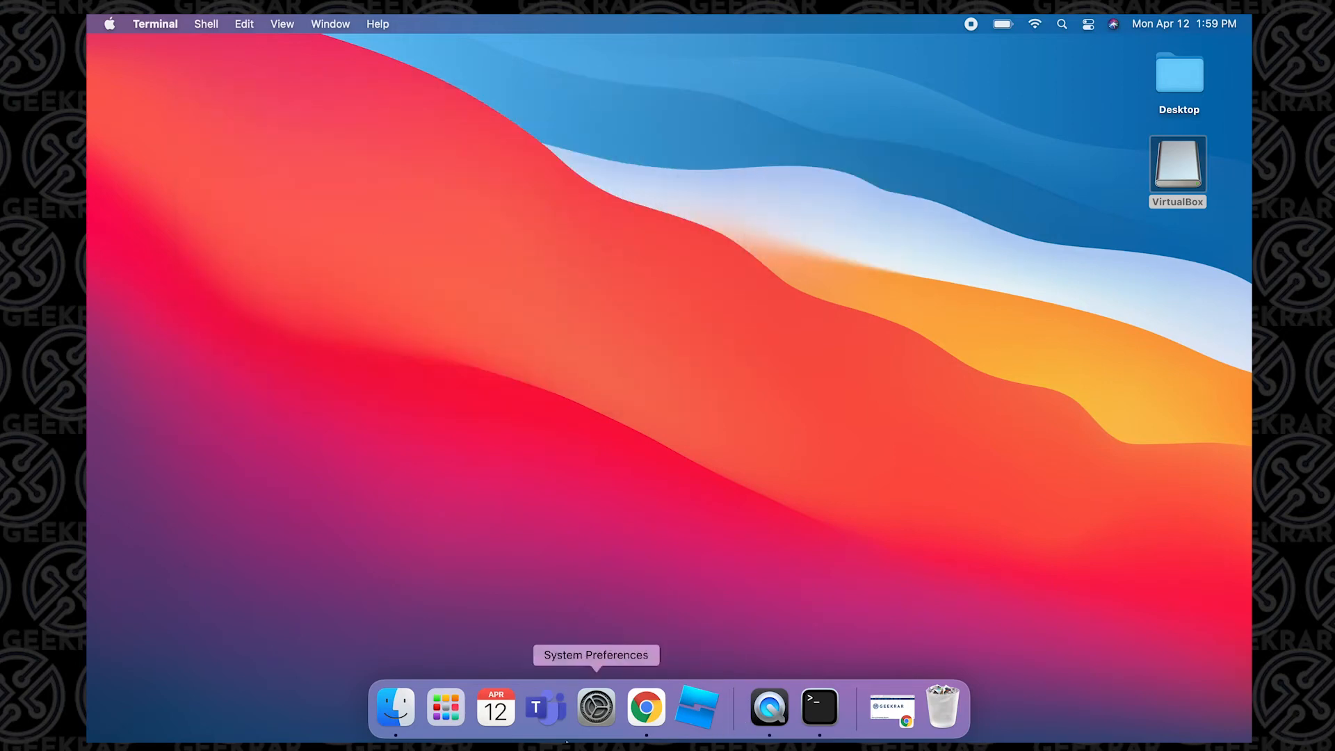
Close the VirtualBox volume window and drag its desktop disk icon to Trash to eject
{"action": "left_click", "coordinate": [443, 707]}
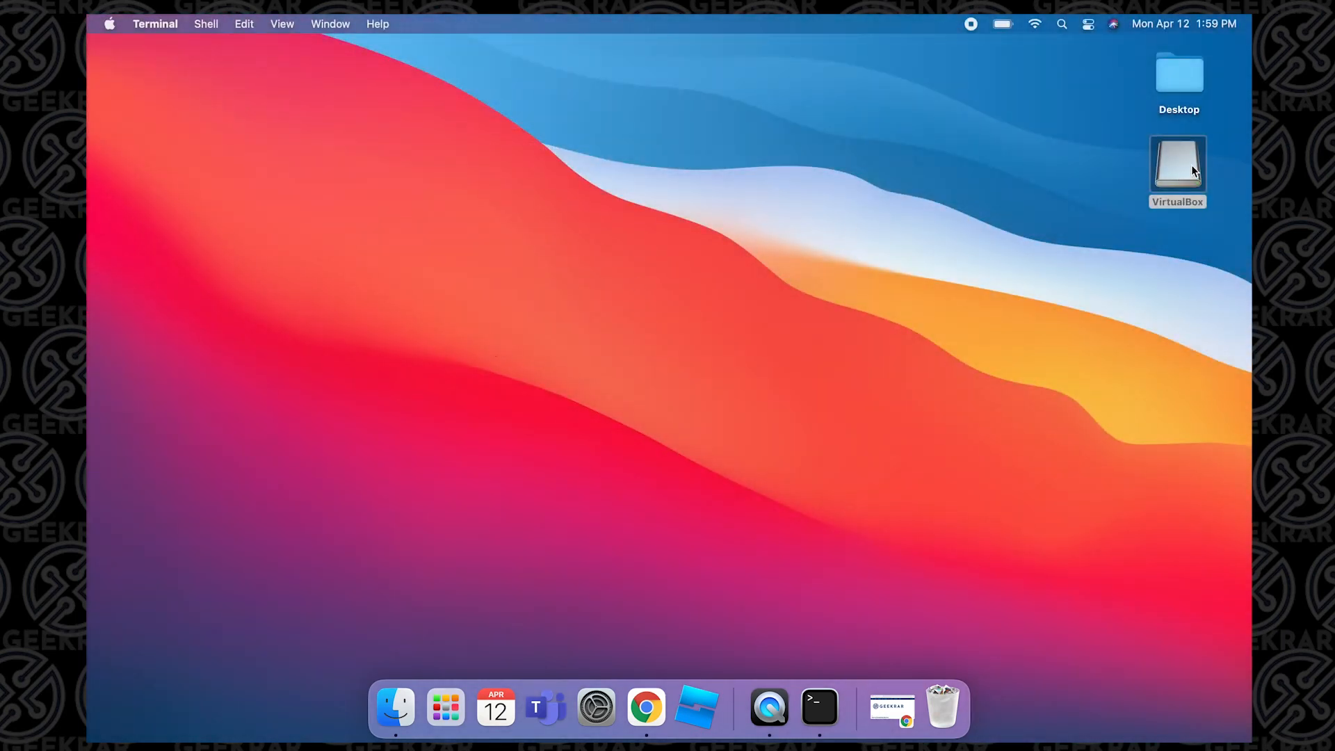
{"action": "left_click", "coordinate": [1177, 167]}
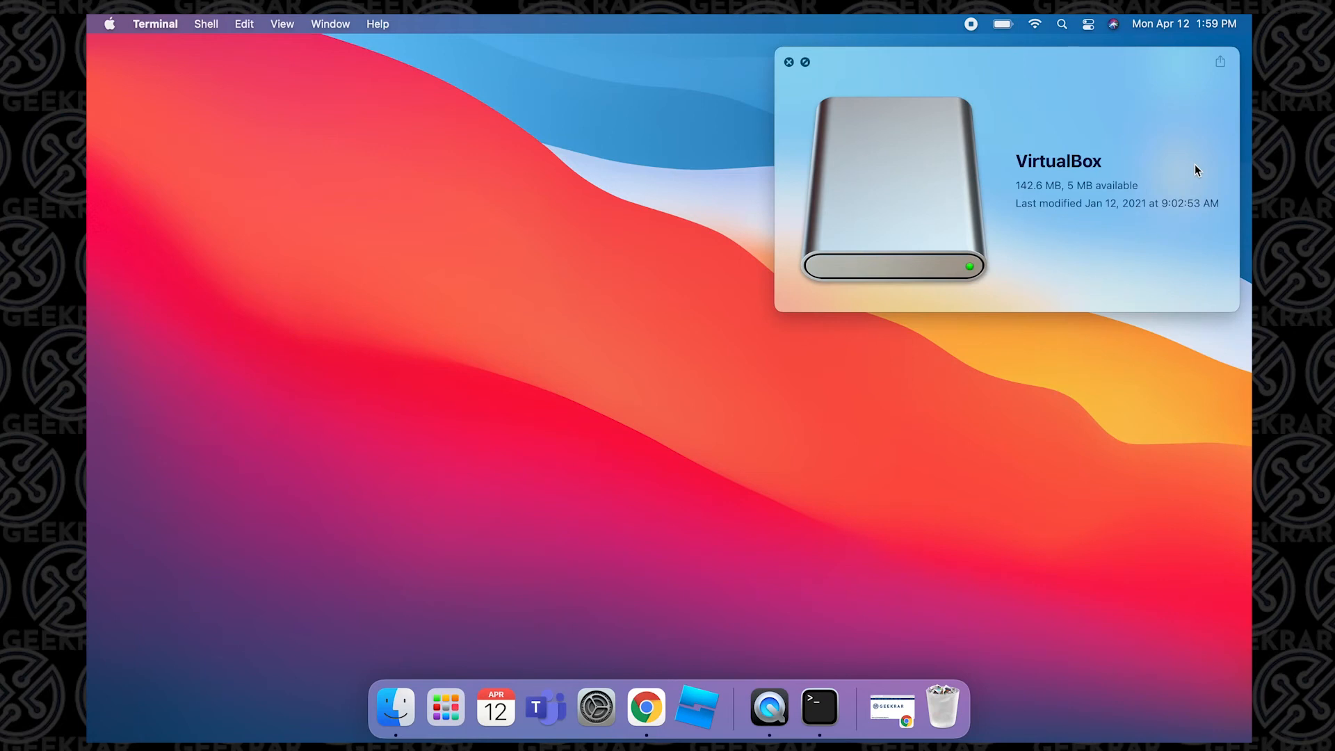
{"action": "left_click", "coordinate": [786, 61]}
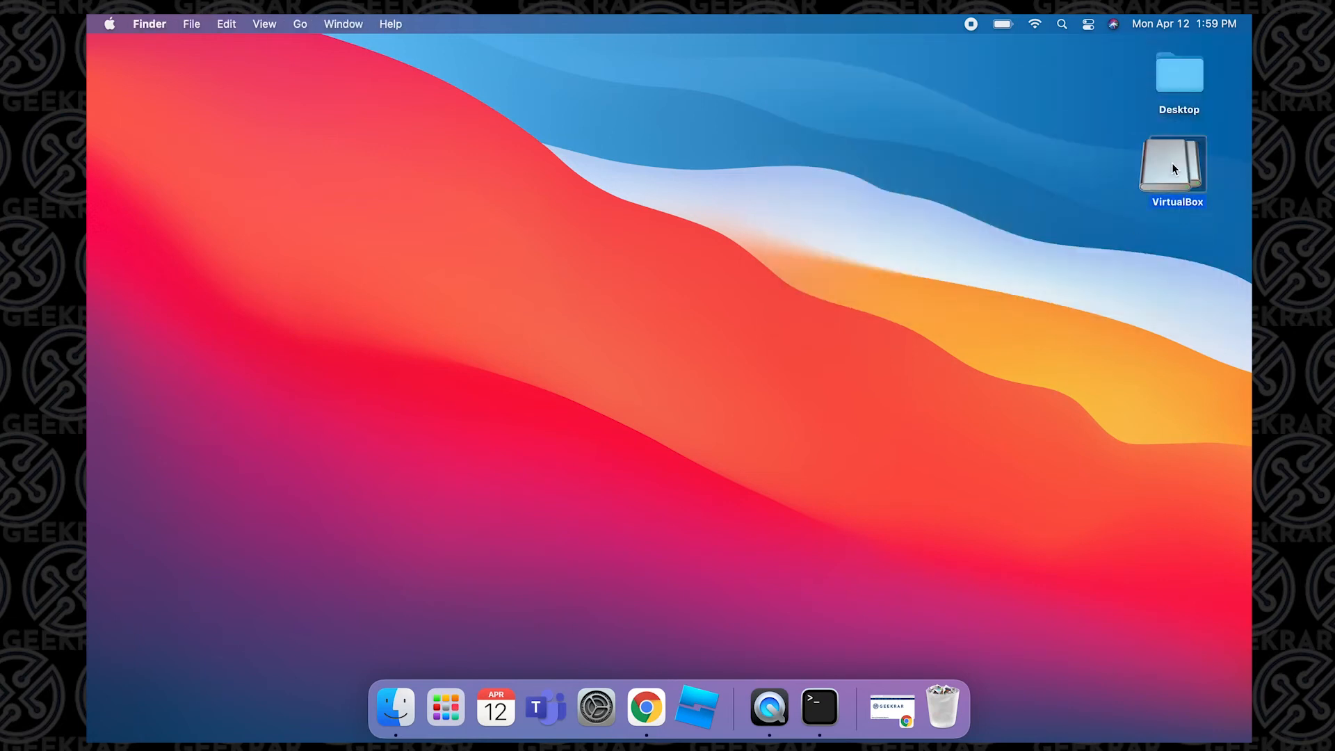
{"action": "left_click_drag", "start_coordinate": [1177, 162], "coordinate": [988, 647]}
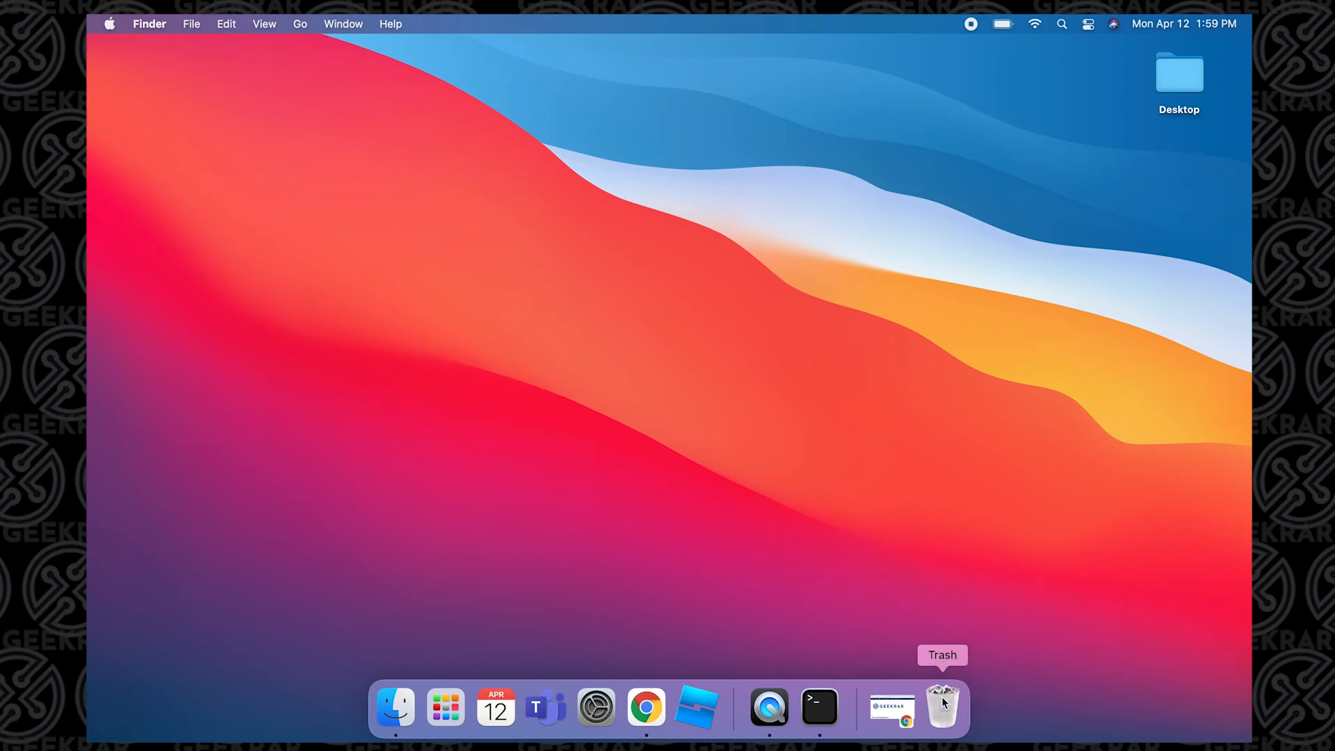
{"action": "mouse_move", "coordinate": [646, 707]}
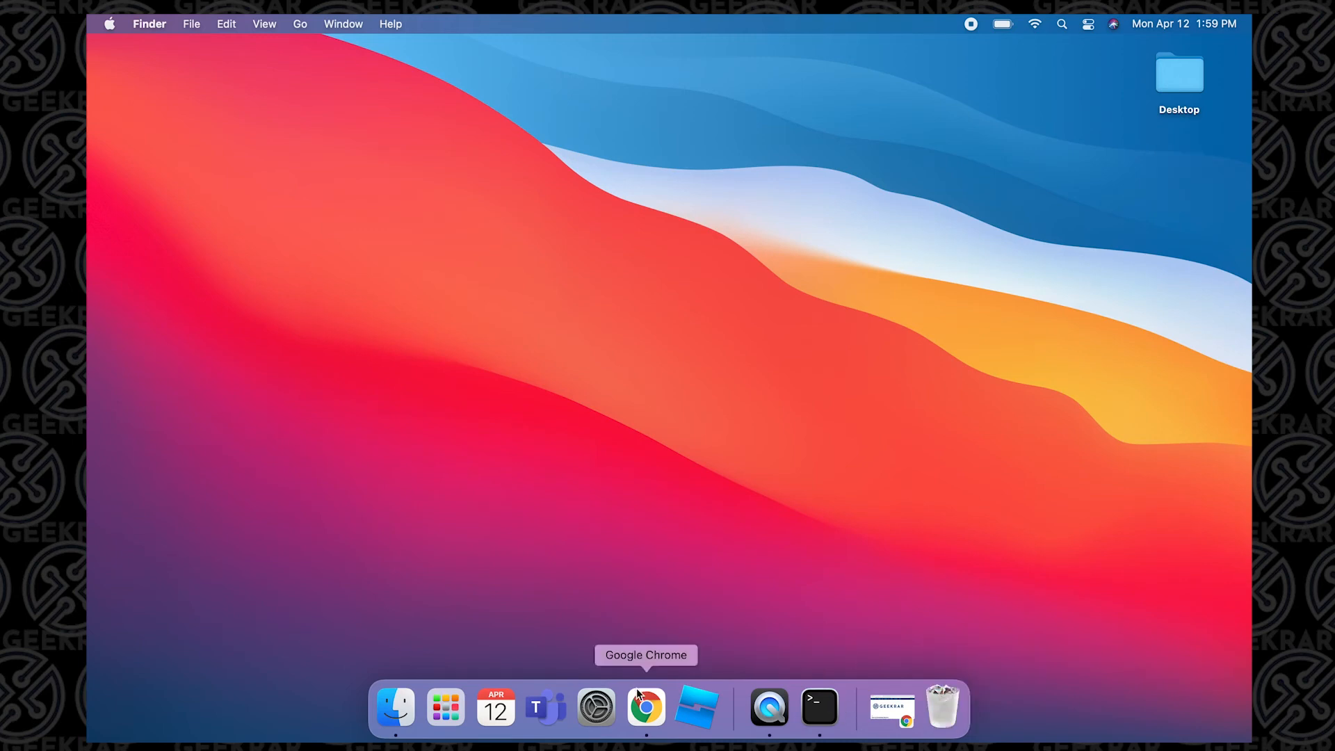
Scroll the Geekrar article to the 'How to Completely Remove VirtualBox manually' section
{"action": "left_click", "coordinate": [645, 706]}
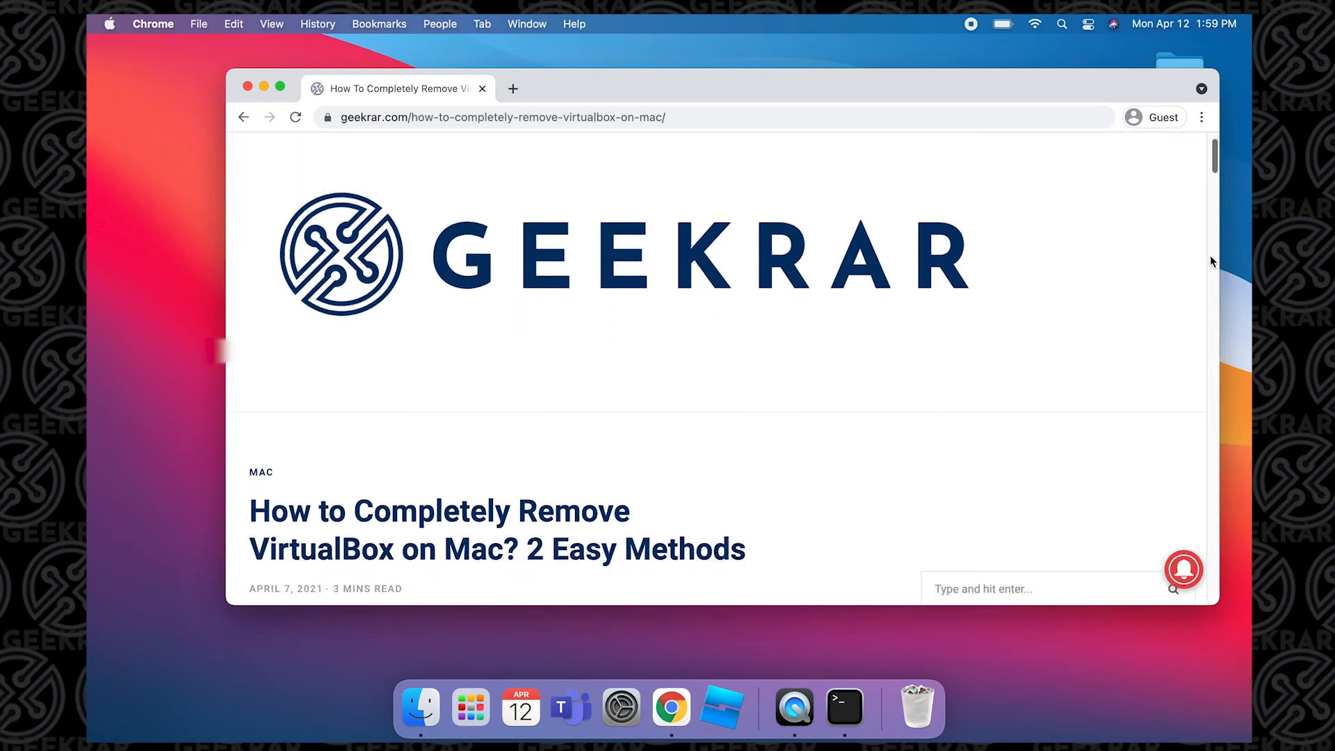
{"action": "scroll", "scroll_direction": "down", "scroll_amount": 3}
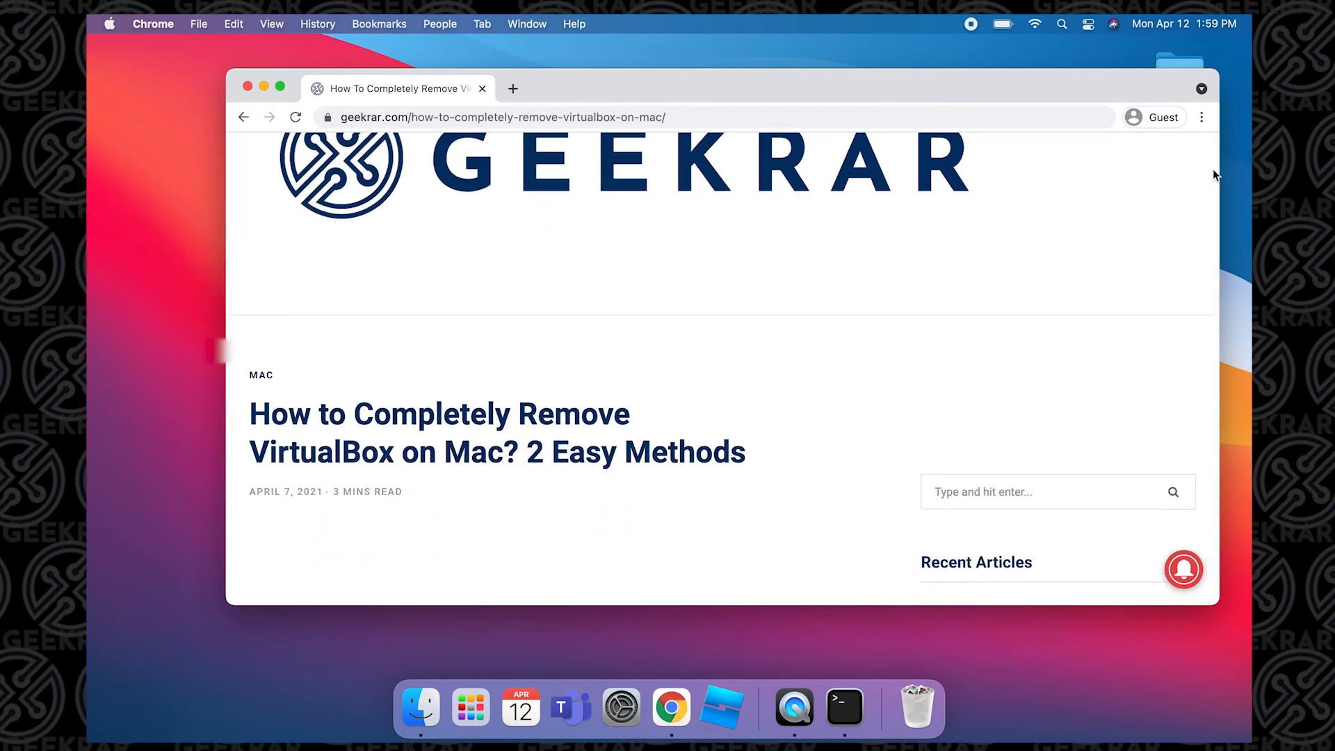
{"action": "scroll", "scroll_direction": "down", "scroll_amount": 3}
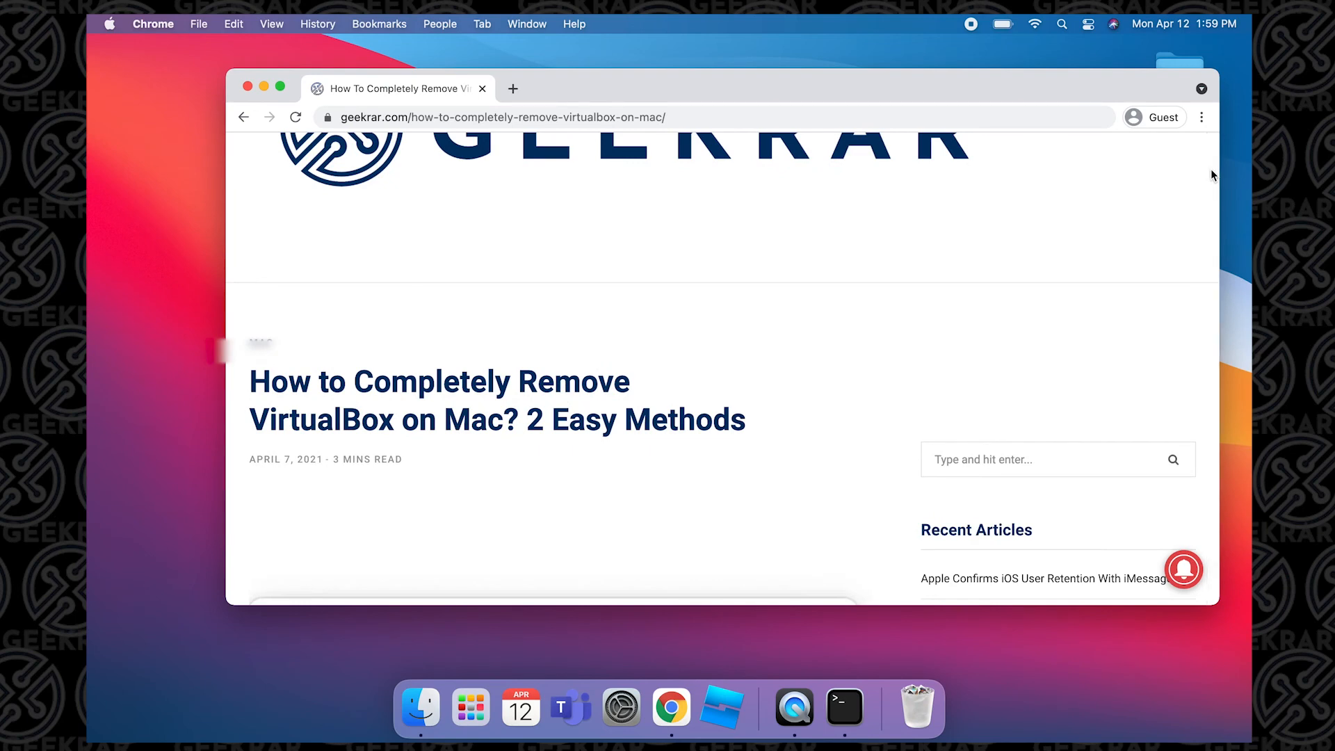
{"action": "scroll", "scroll_direction": "down", "scroll_amount": 3}
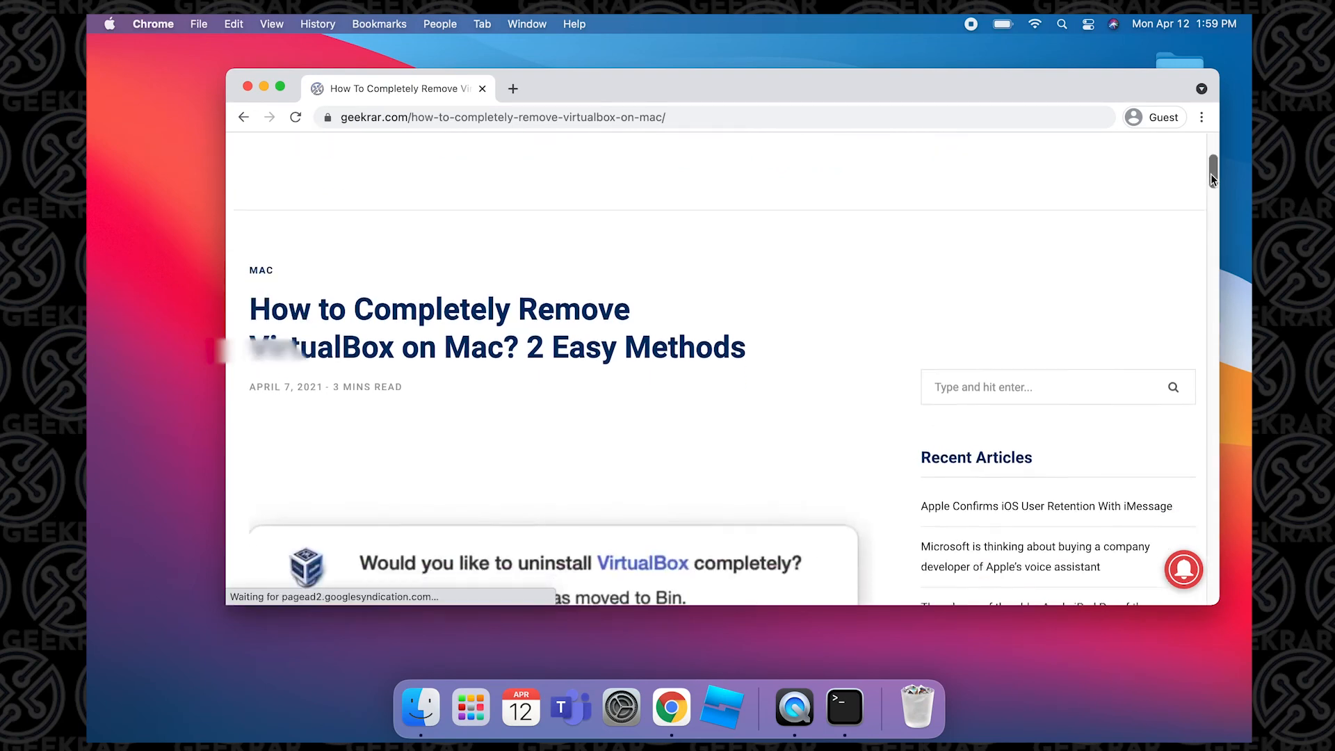
{"action": "scroll", "scroll_direction": "down", "scroll_amount": 3}
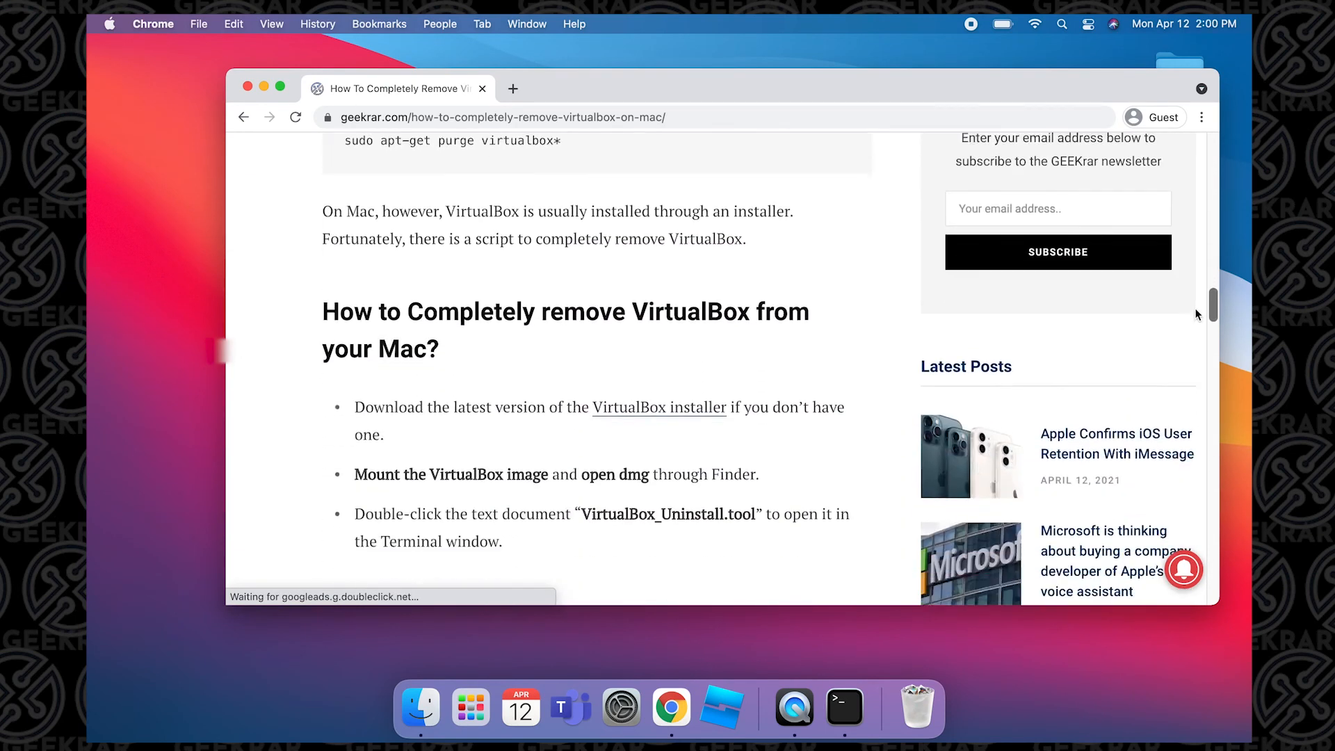
{"action": "scroll", "scroll_direction": "down", "scroll_amount": 3}
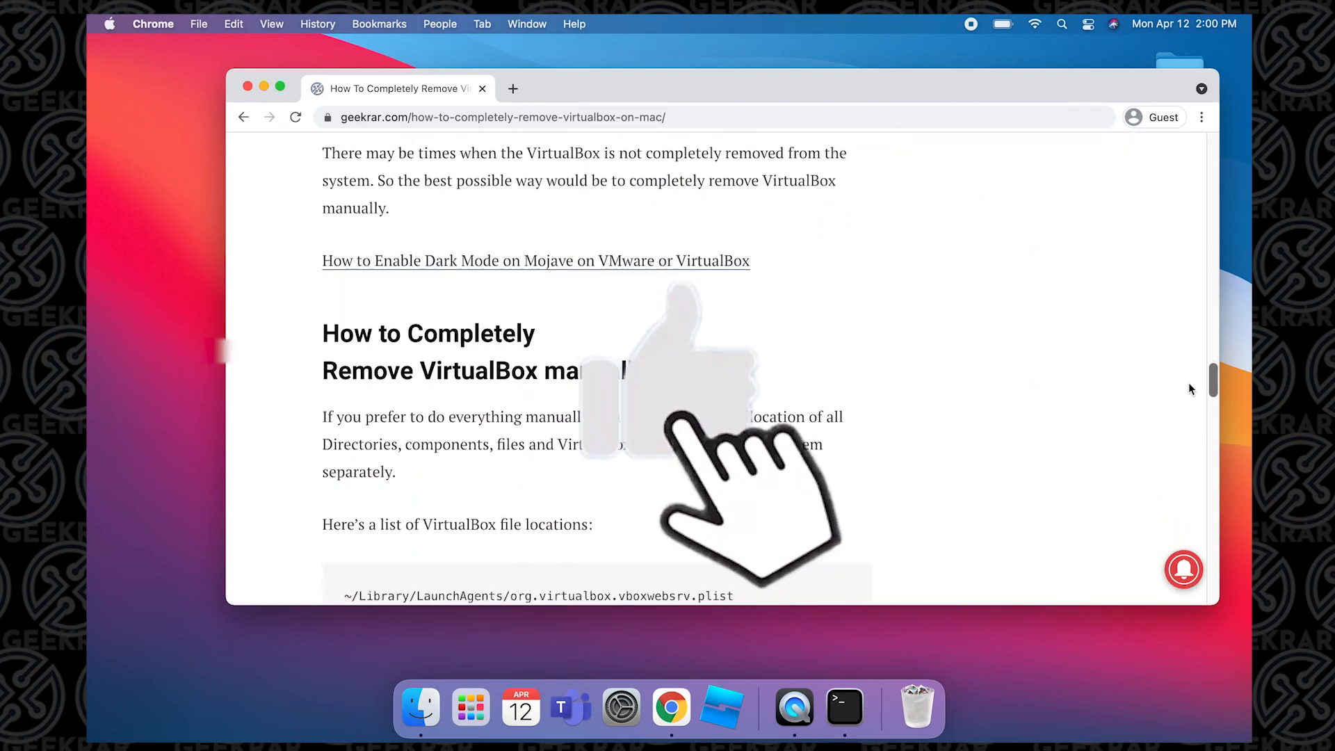
{"action": "scroll", "scroll_direction": "down", "scroll_amount": 3}
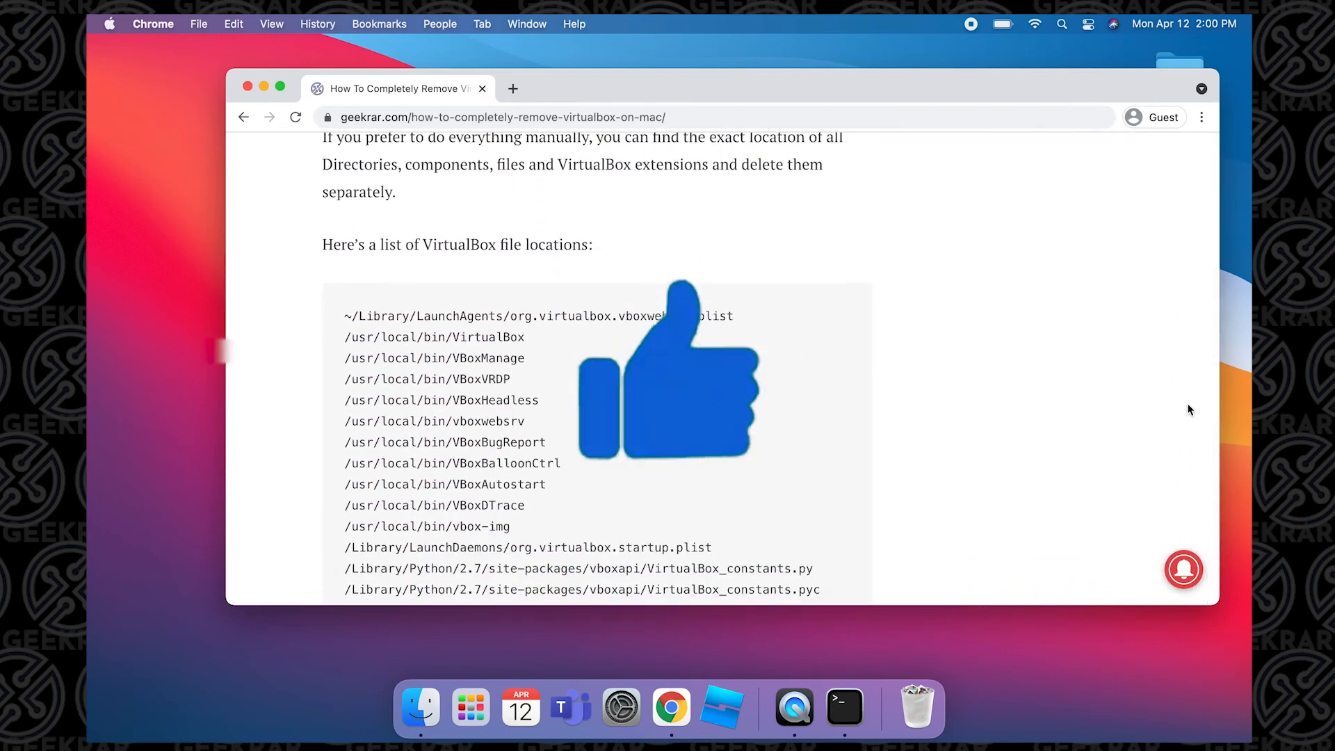